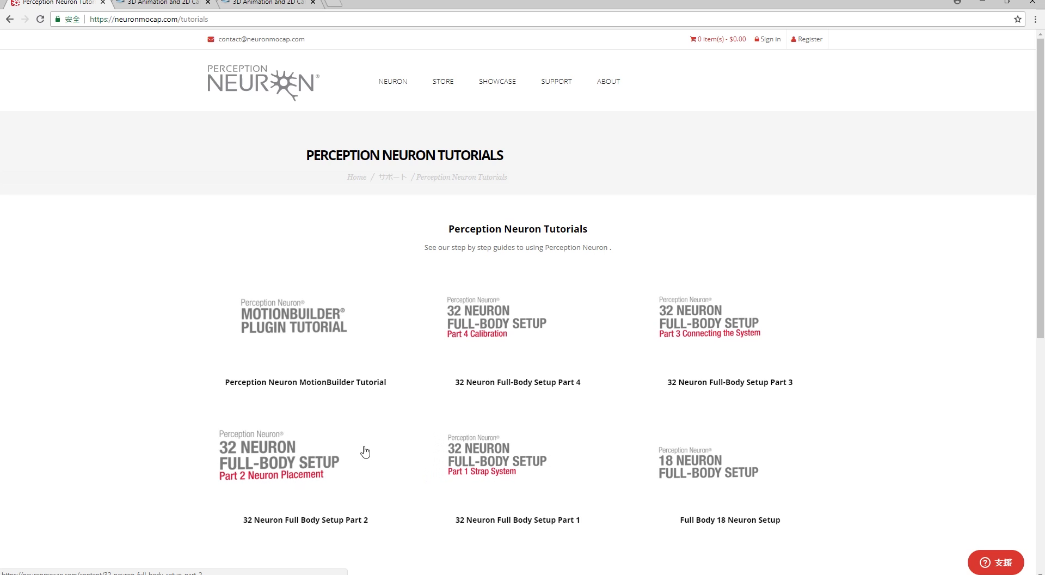
Step: Scroll the Perception Neuron tutorials, then go to the iClone 7 product page via its banner
{"action": "scroll", "scroll_direction": "down", "scroll_amount": 3}
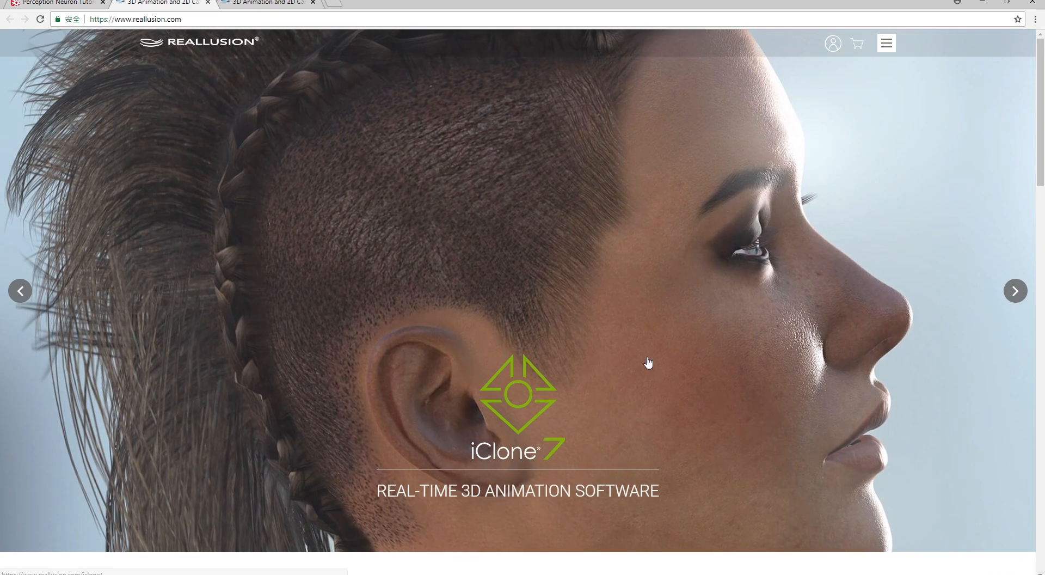
{"action": "scroll", "scroll_direction": "down", "scroll_amount": 3}
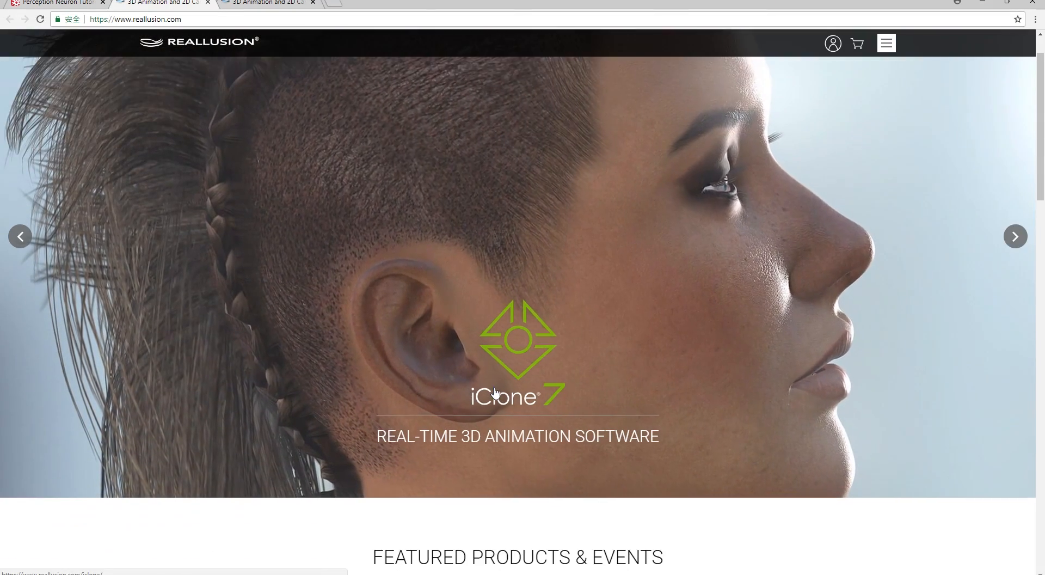
{"action": "left_click", "coordinate": [516, 393]}
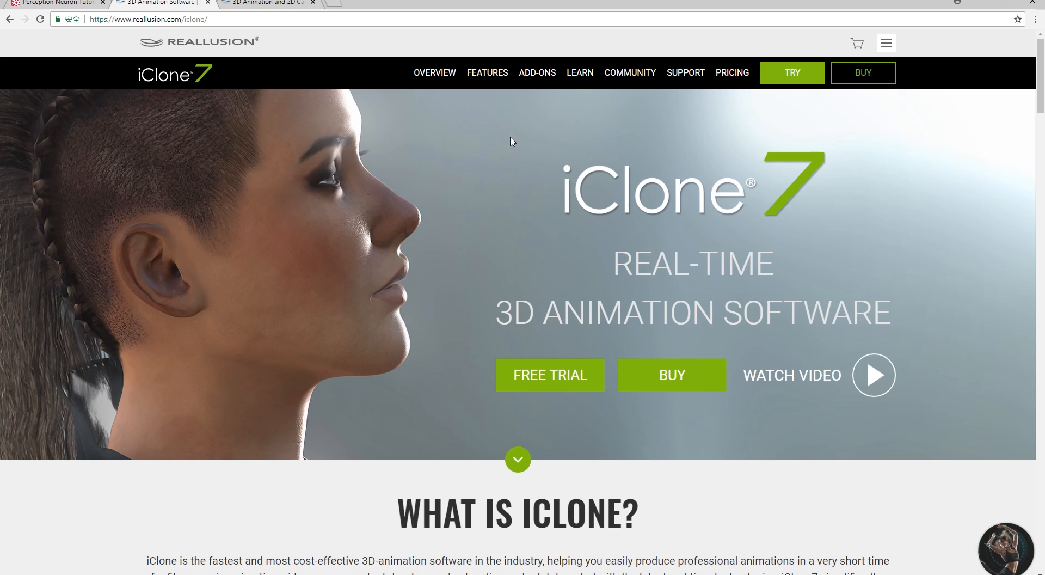
{"action": "mouse_move", "coordinate": [536, 72]}
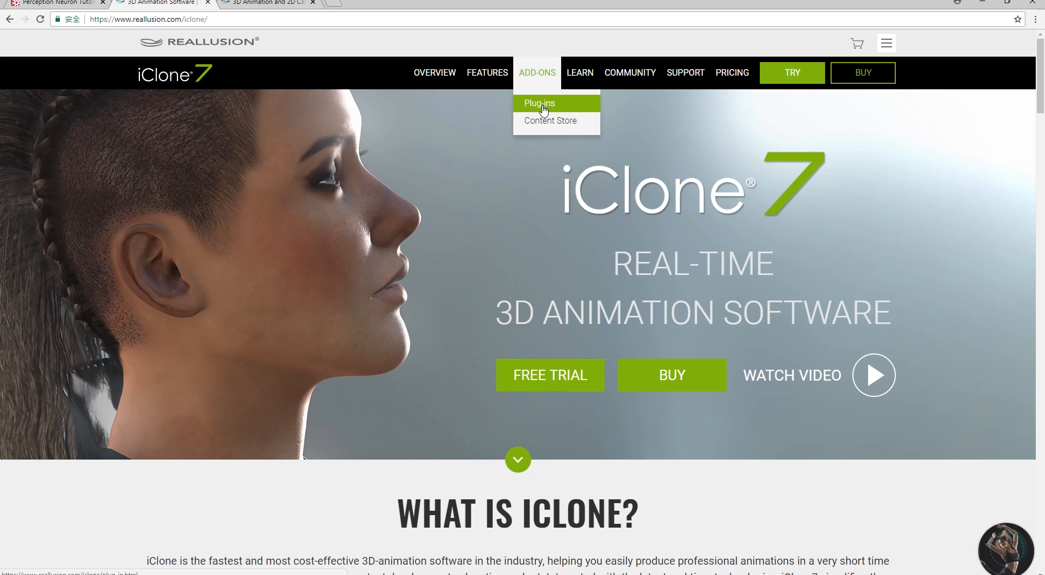
Step: Reach the Motion LIVE plug-in page from iClone's plug-ins list and enter its Body Mocap online manual
{"action": "left_click", "coordinate": [539, 102]}
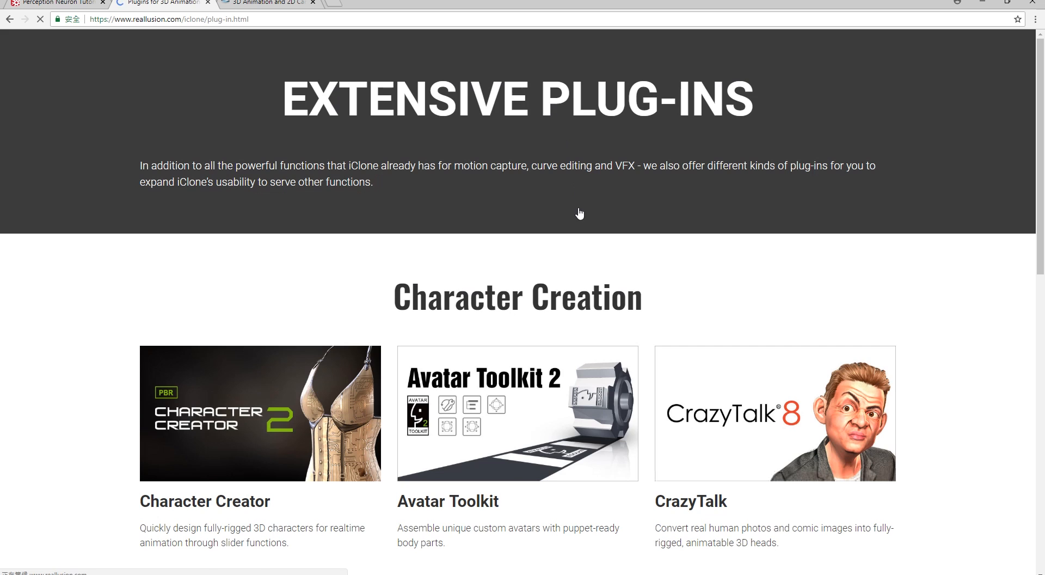
{"action": "scroll", "scroll_direction": "down", "scroll_amount": 3}
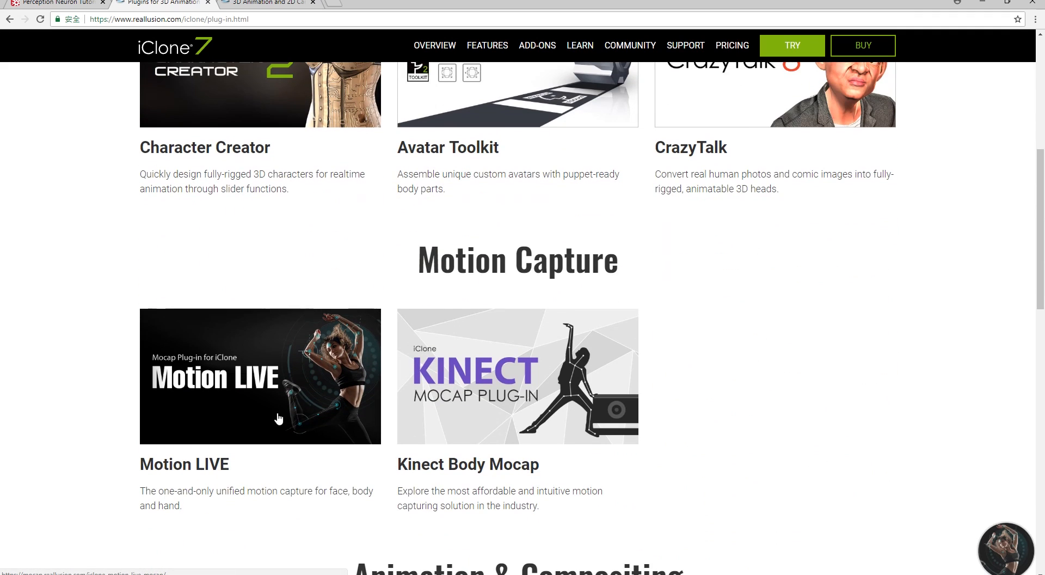
{"action": "left_click", "coordinate": [260, 377]}
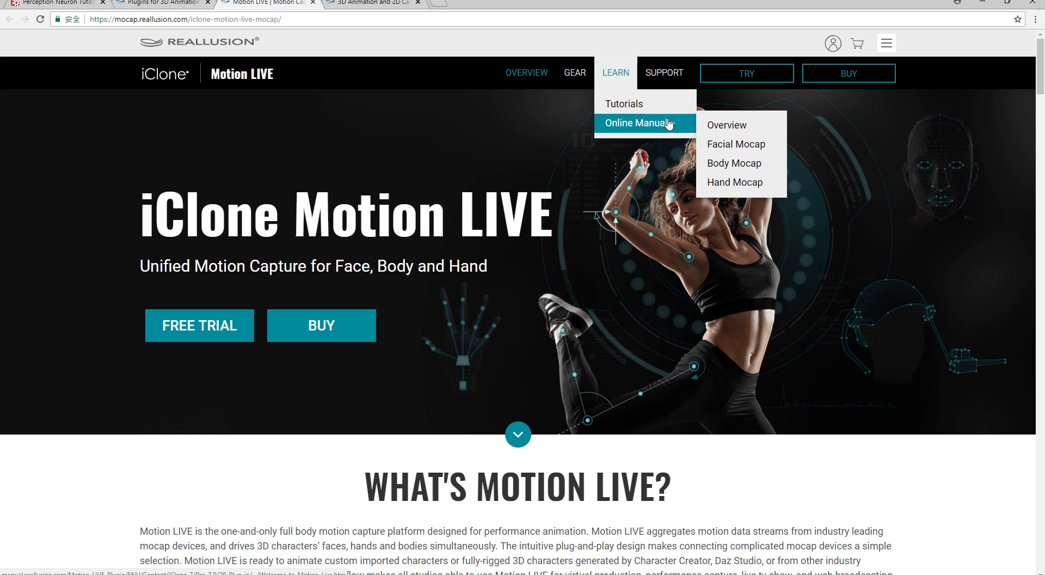
{"action": "left_click", "coordinate": [732, 163]}
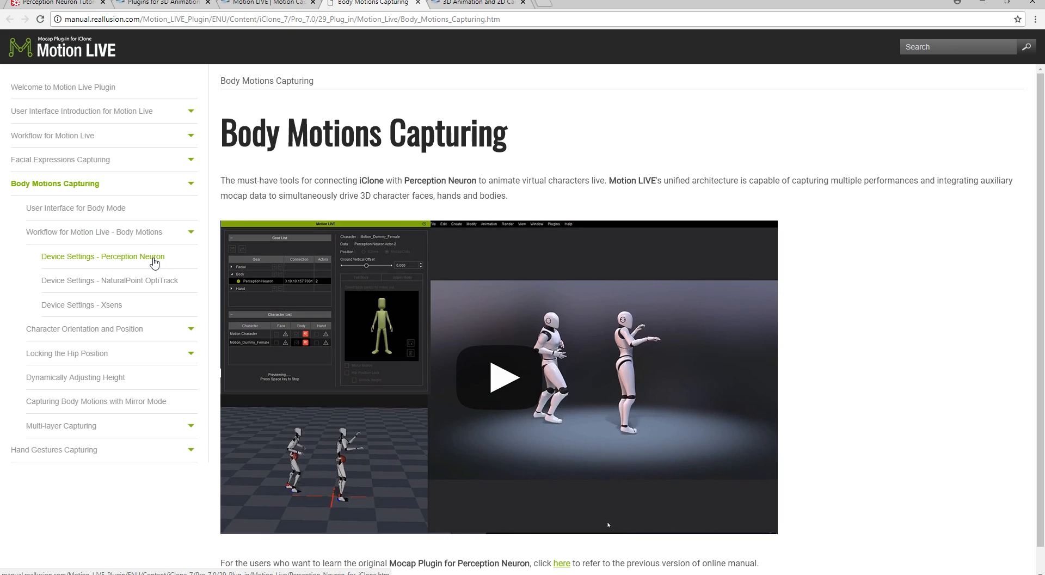
Step: Read through the Perception Neuron device settings page, covering single-actor and multiple-actor setup steps
{"action": "left_click", "coordinate": [102, 256]}
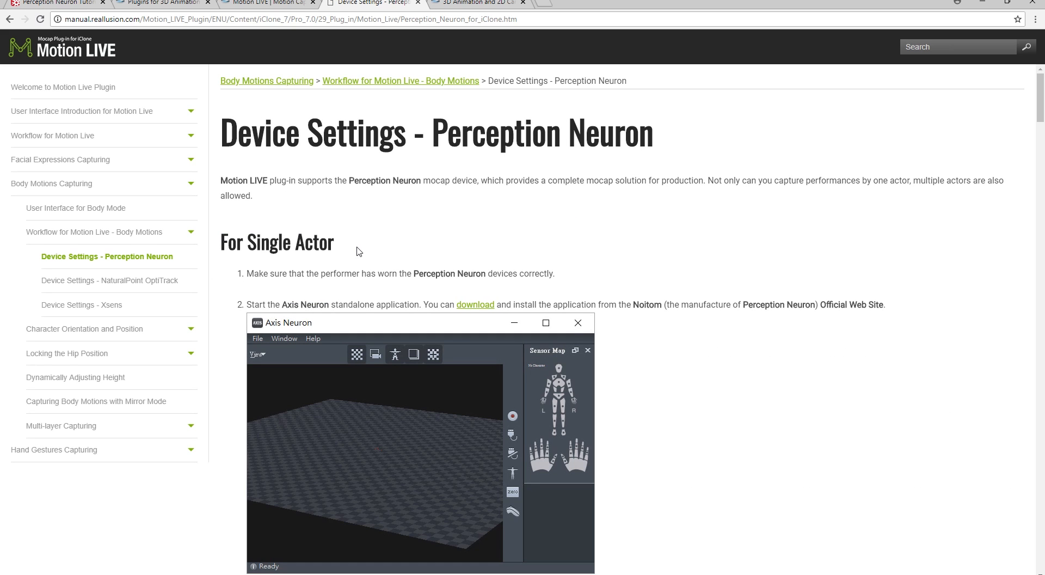
{"action": "scroll", "scroll_direction": "down", "scroll_amount": 3}
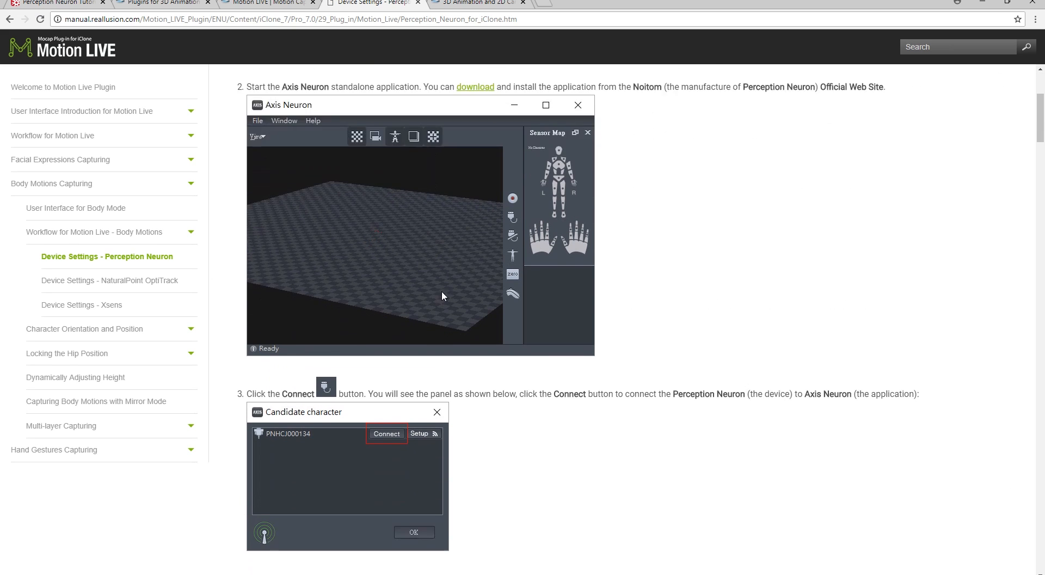
{"action": "scroll", "scroll_direction": "down", "scroll_amount": 3}
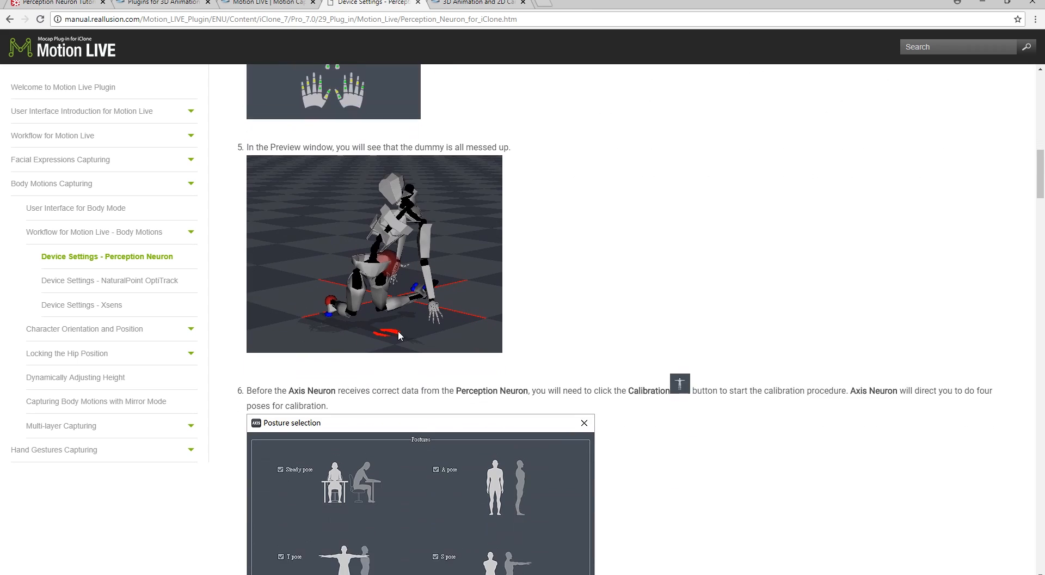
{"action": "scroll", "scroll_direction": "down", "scroll_amount": 3}
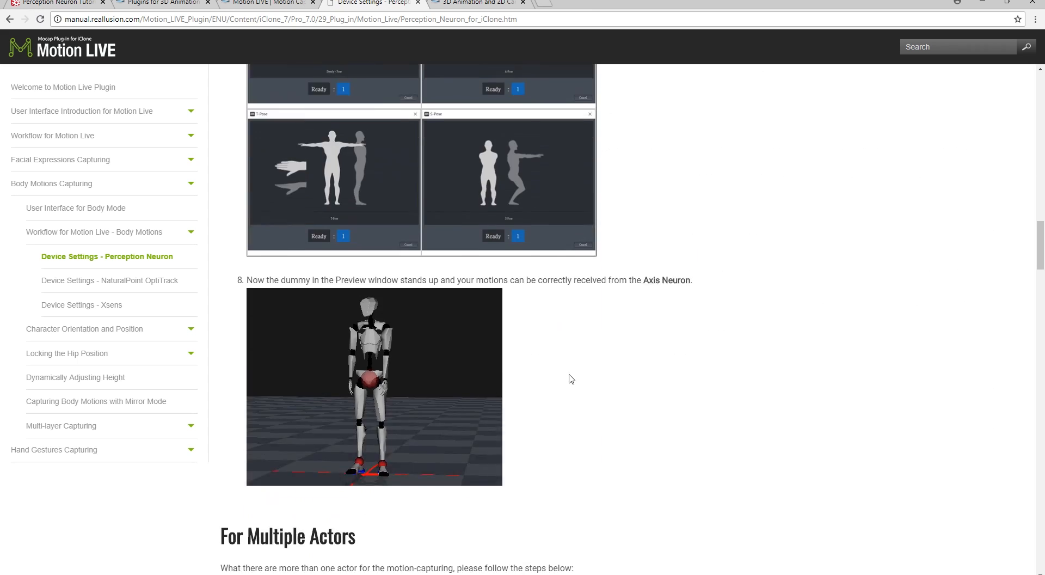
{"action": "scroll", "scroll_direction": "down", "scroll_amount": 3}
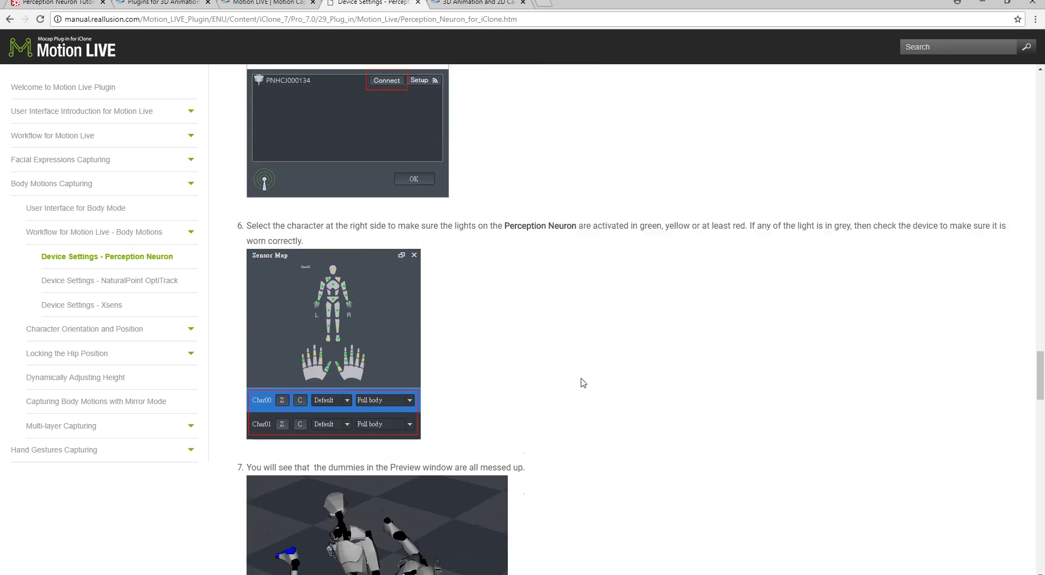
{"action": "scroll", "scroll_direction": "down", "scroll_amount": 3}
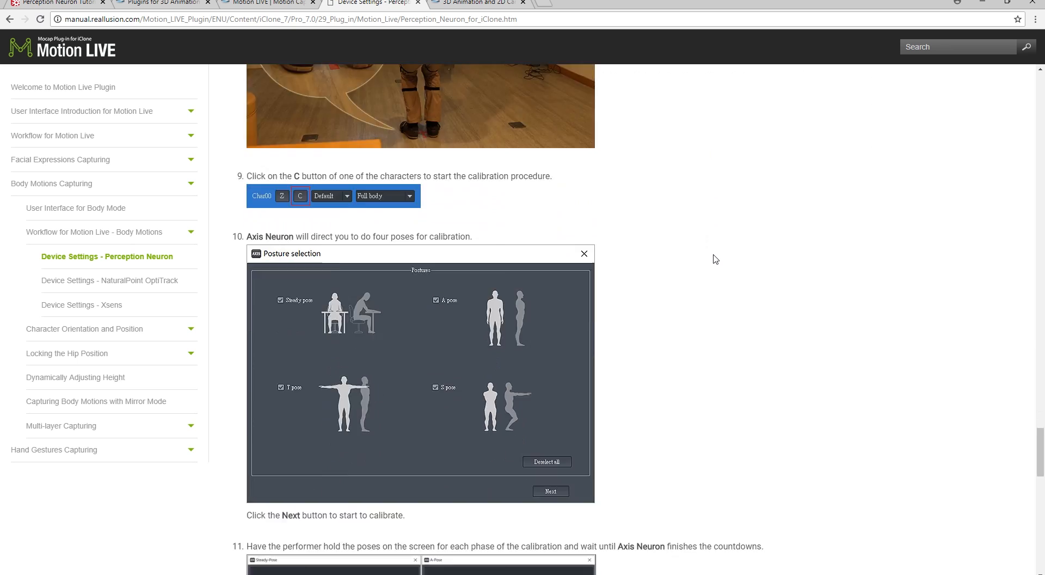
{"action": "scroll", "scroll_direction": "down", "scroll_amount": 3}
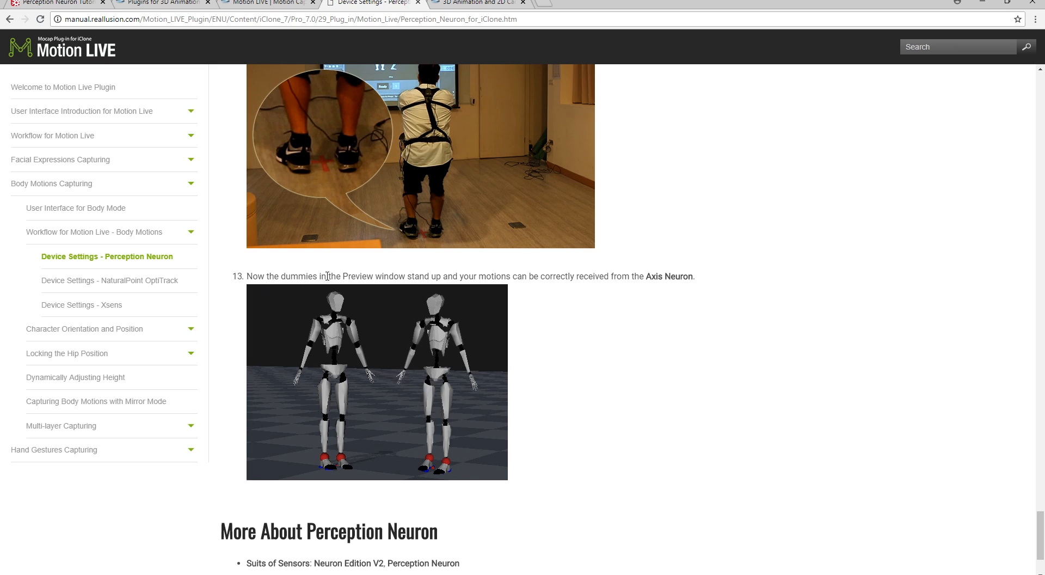
{"action": "mouse_move", "coordinate": [597, 299]}
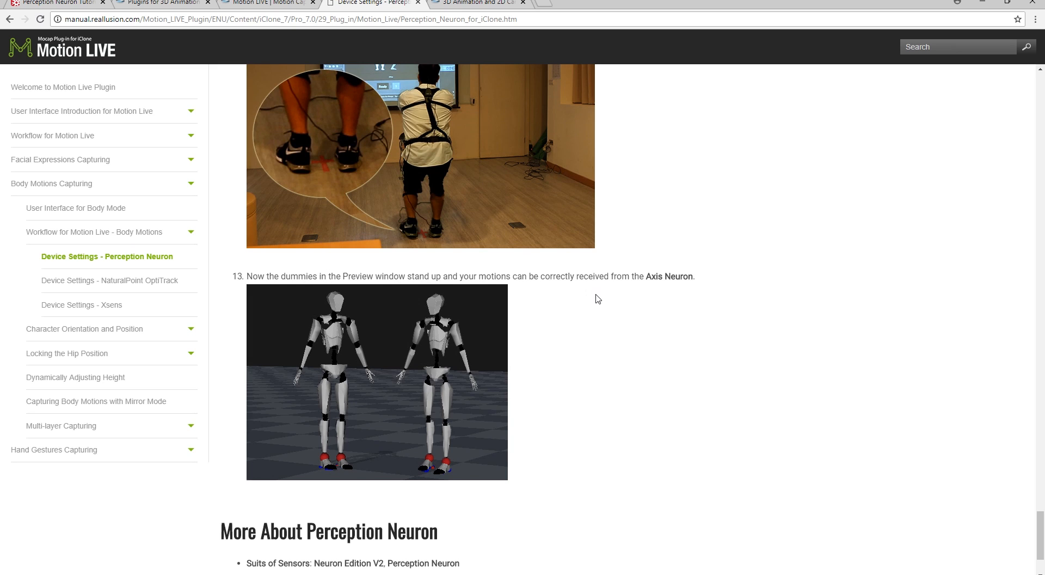
{"action": "scroll", "scroll_direction": "down", "scroll_amount": 3}
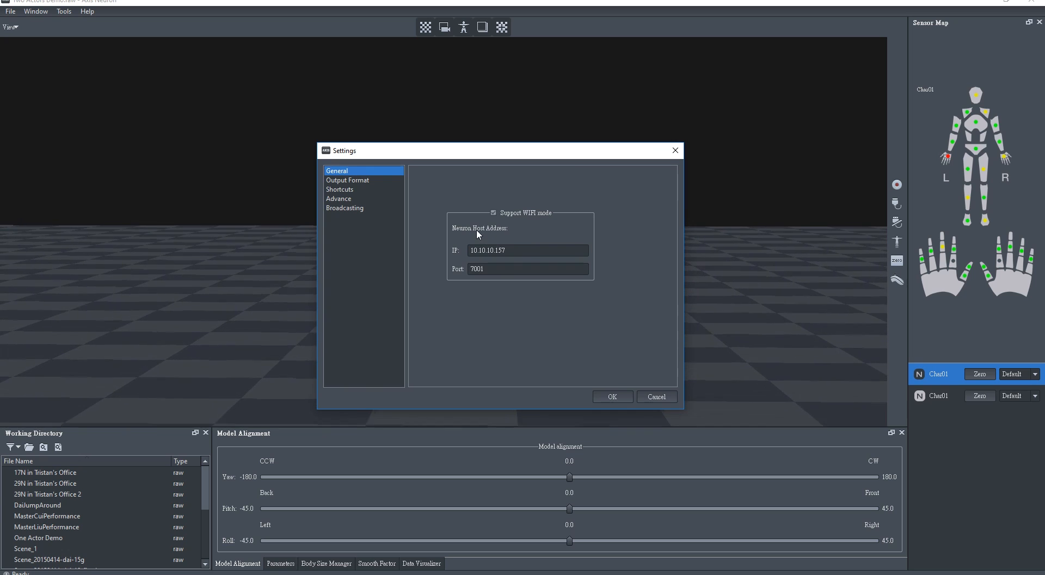
Step: Check the General IP and port fields, then the Broadcasting page with BVH checked on port 7001
{"action": "left_click", "coordinate": [527, 268]}
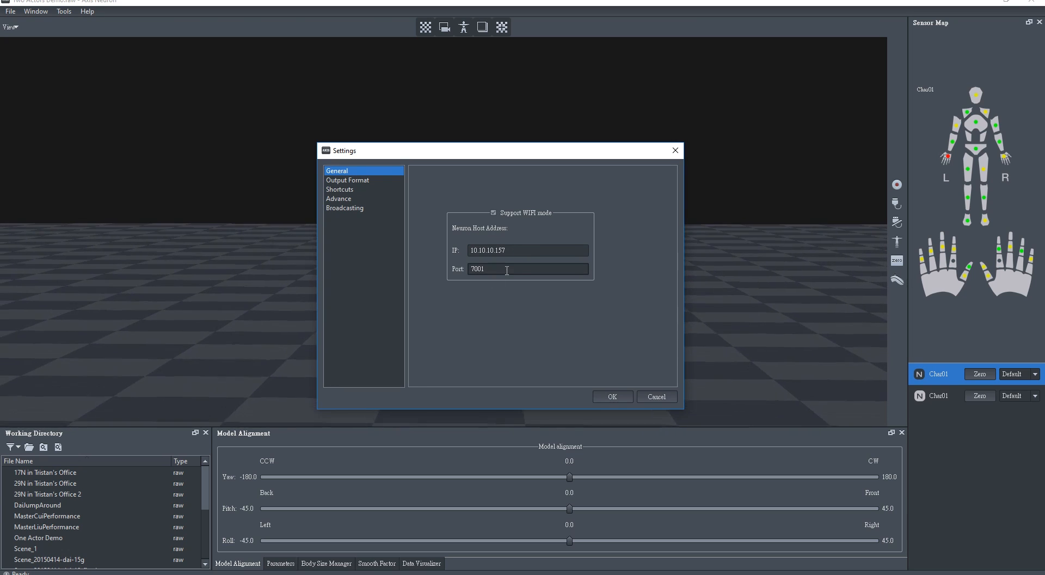
{"action": "left_click", "coordinate": [345, 207]}
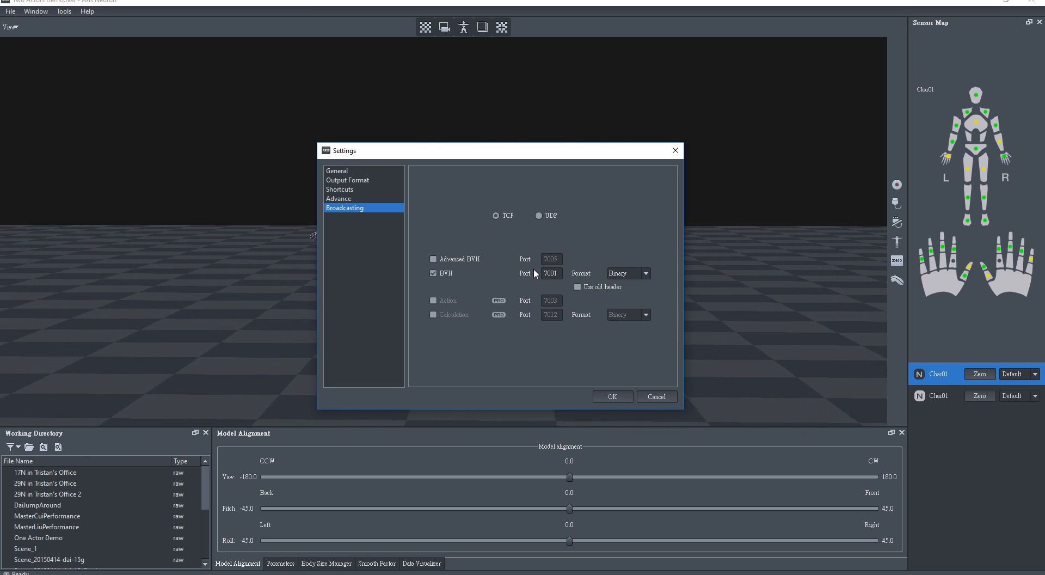
{"action": "left_click", "coordinate": [610, 396]}
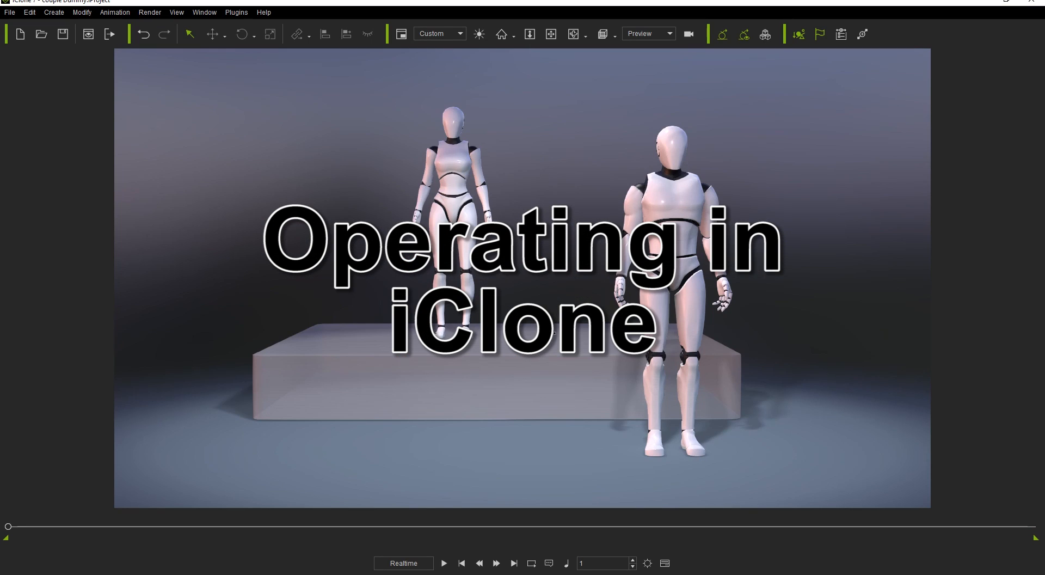
Step: Launch Motion LIVE from the plug-ins menu and add Perception Neuron as the body gear
{"action": "left_click", "coordinate": [236, 12]}
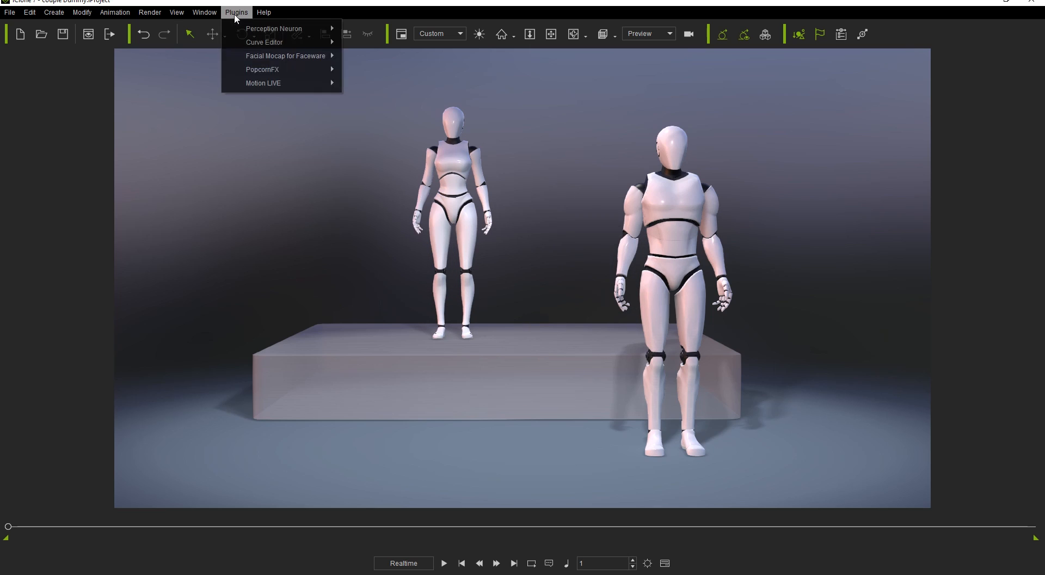
{"action": "left_click", "coordinate": [263, 82]}
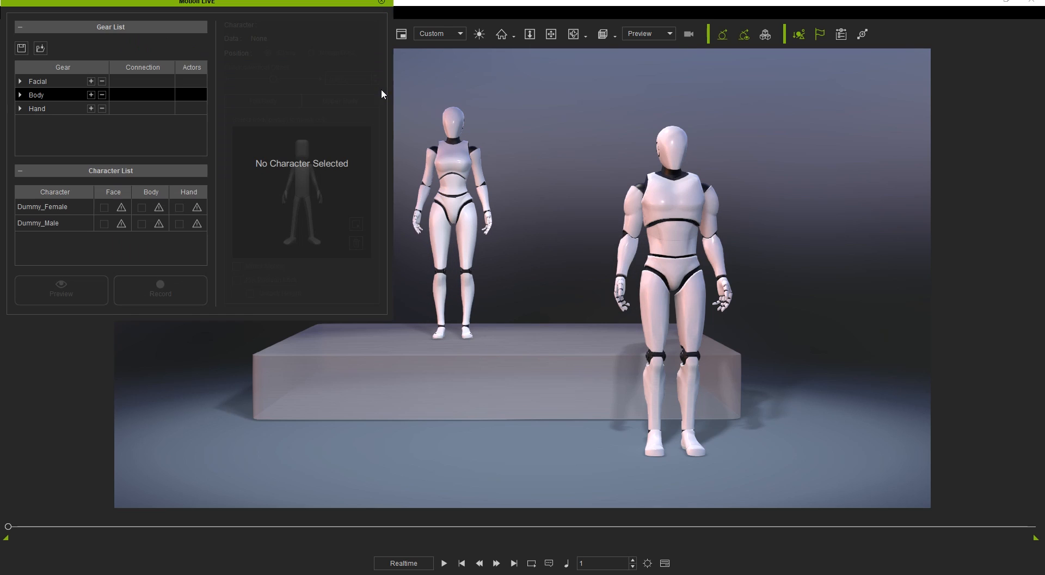
{"action": "mouse_move", "coordinate": [83, 103]}
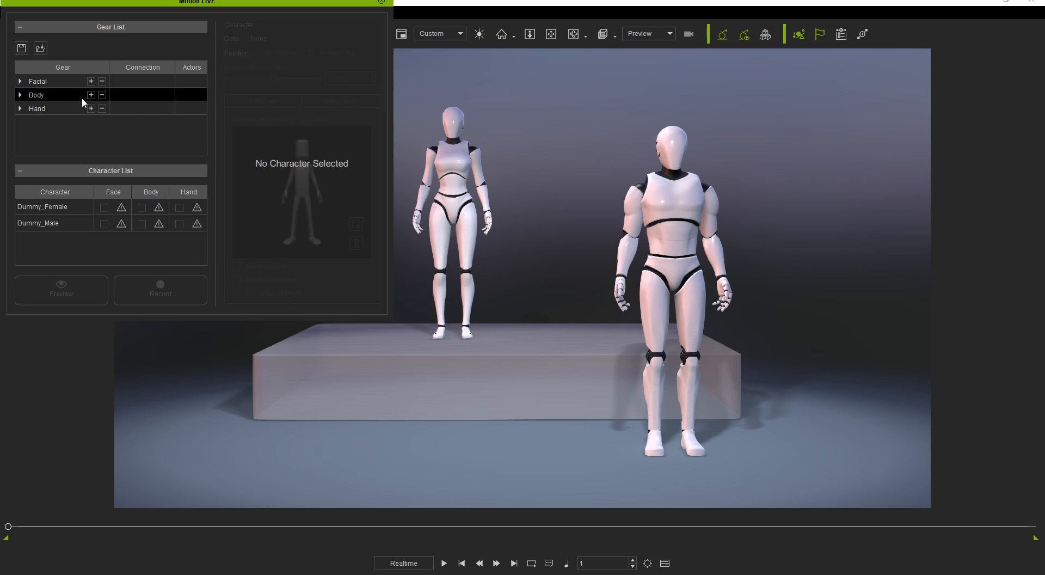
{"action": "left_click", "coordinate": [91, 93]}
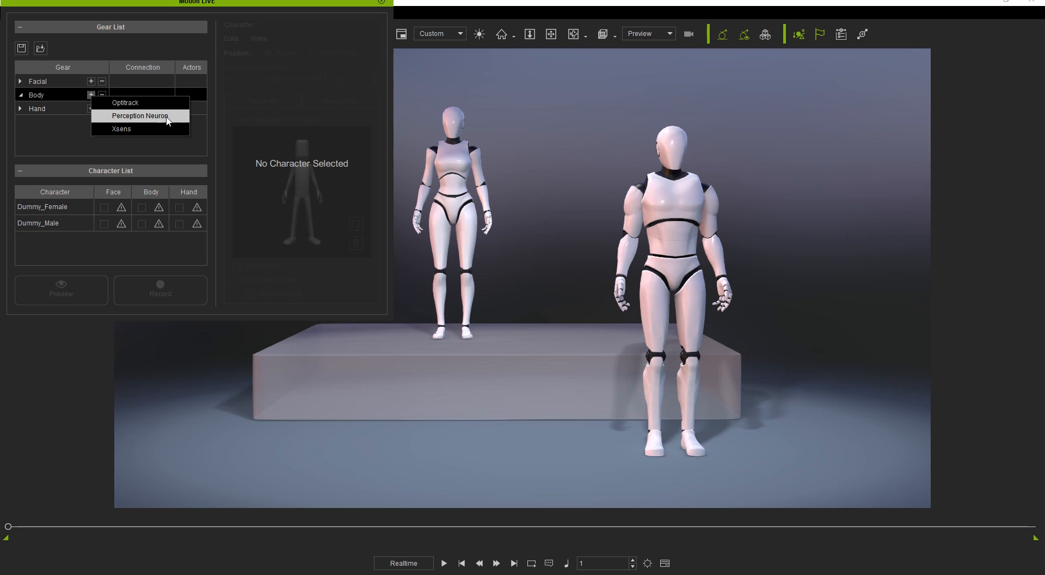
{"action": "left_click", "coordinate": [139, 116]}
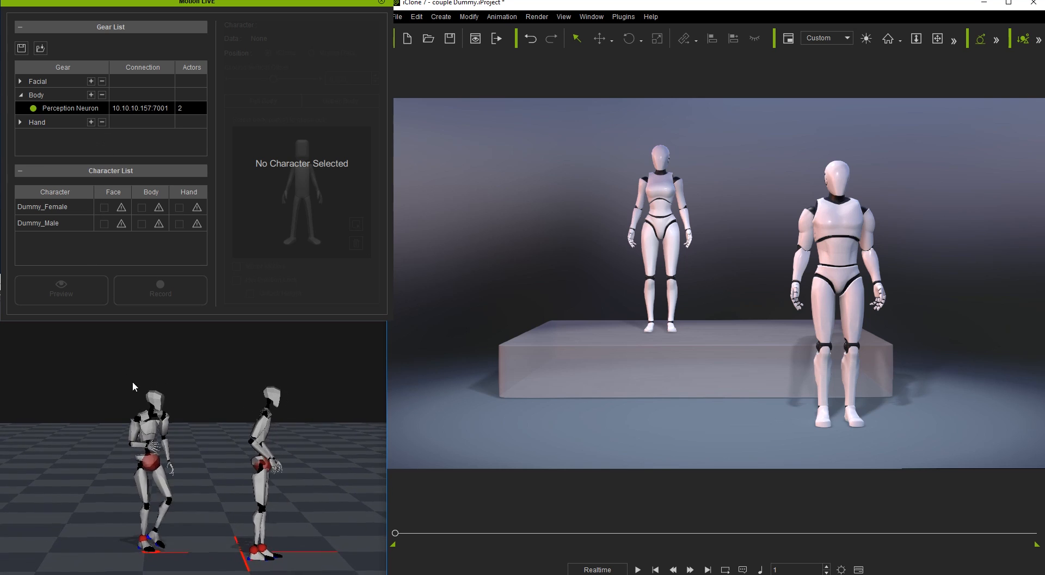
Step: Assign Perception Neuron Actor1 as Dummy_Female's body source and preview it
{"action": "left_click", "coordinate": [43, 206]}
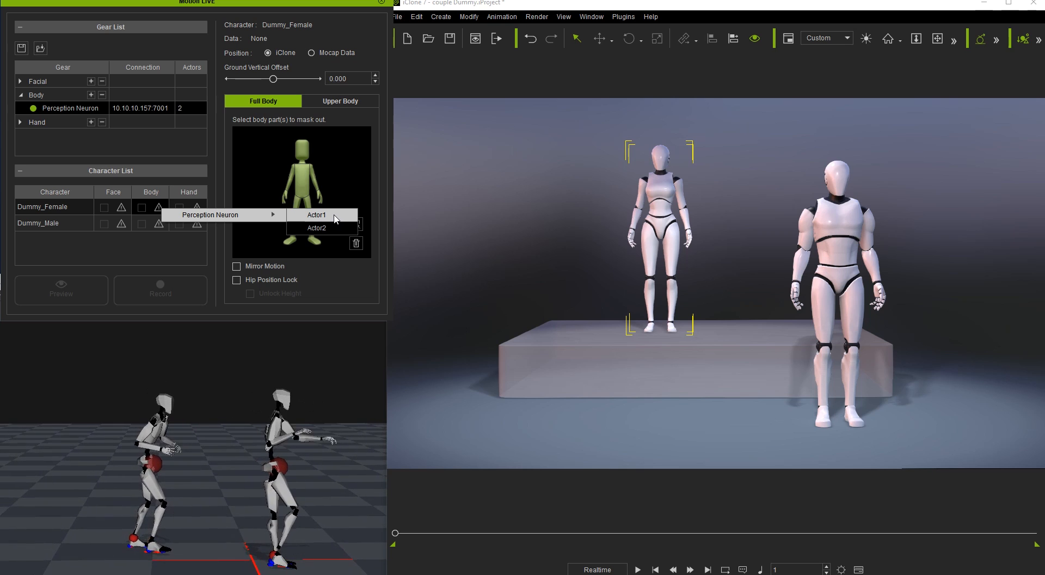
{"action": "left_click", "coordinate": [317, 214]}
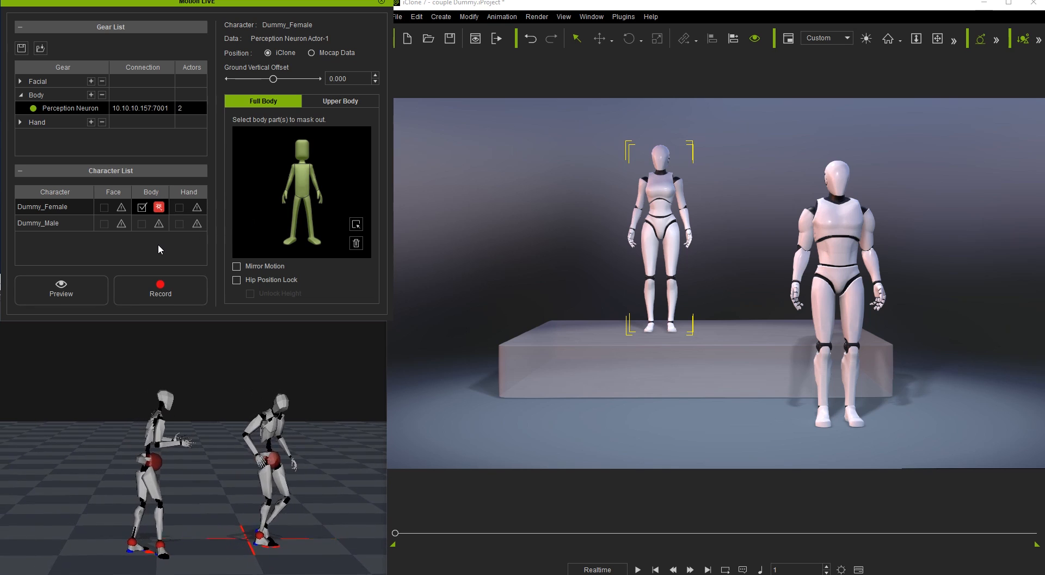
{"action": "left_click", "coordinate": [61, 290]}
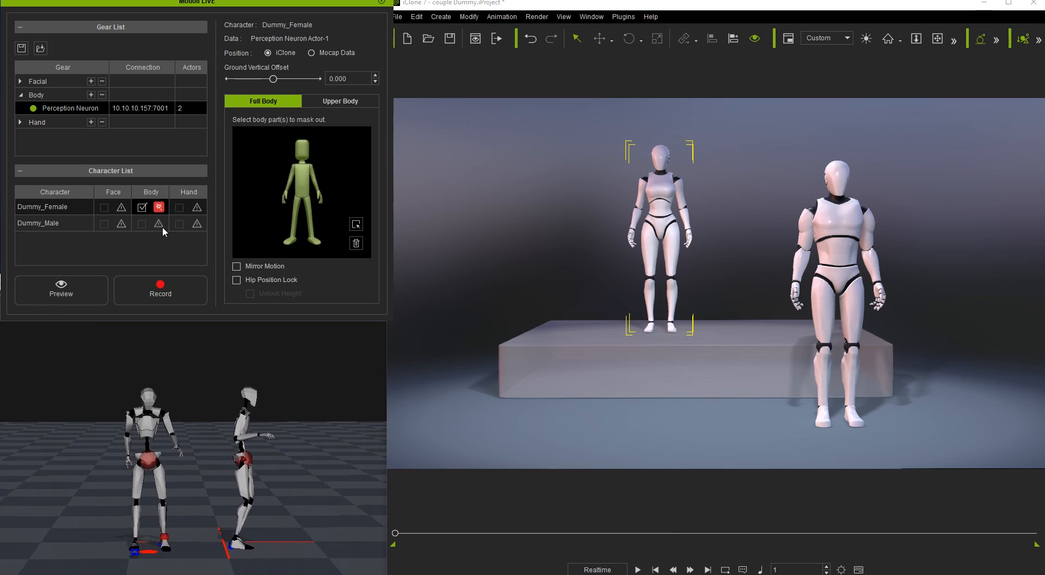
Step: Assign Perception Neuron Actor1 as Dummy_Male's body source and preview both dummies
{"action": "left_click", "coordinate": [142, 223]}
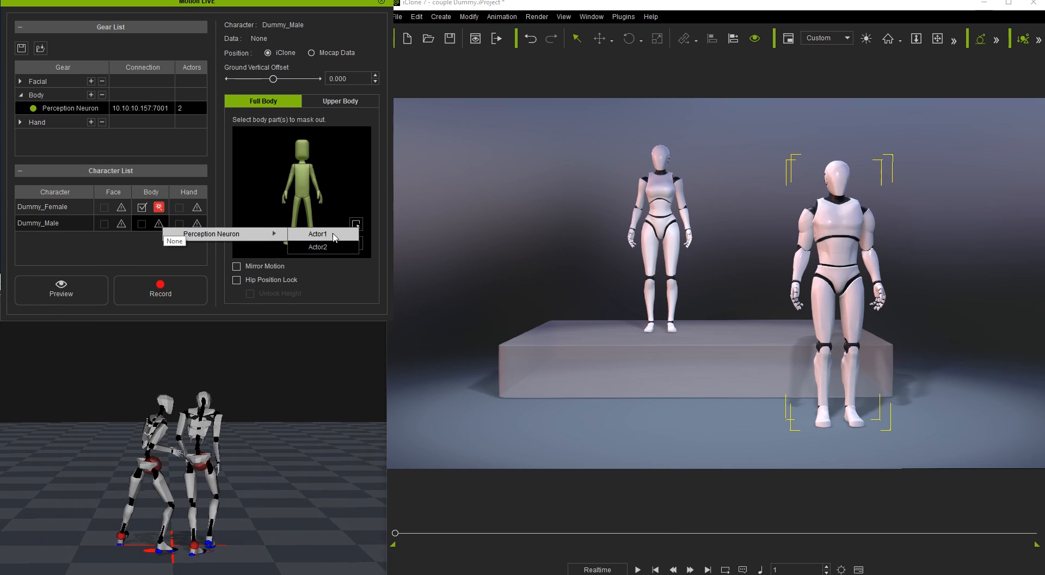
{"action": "left_click", "coordinate": [317, 234]}
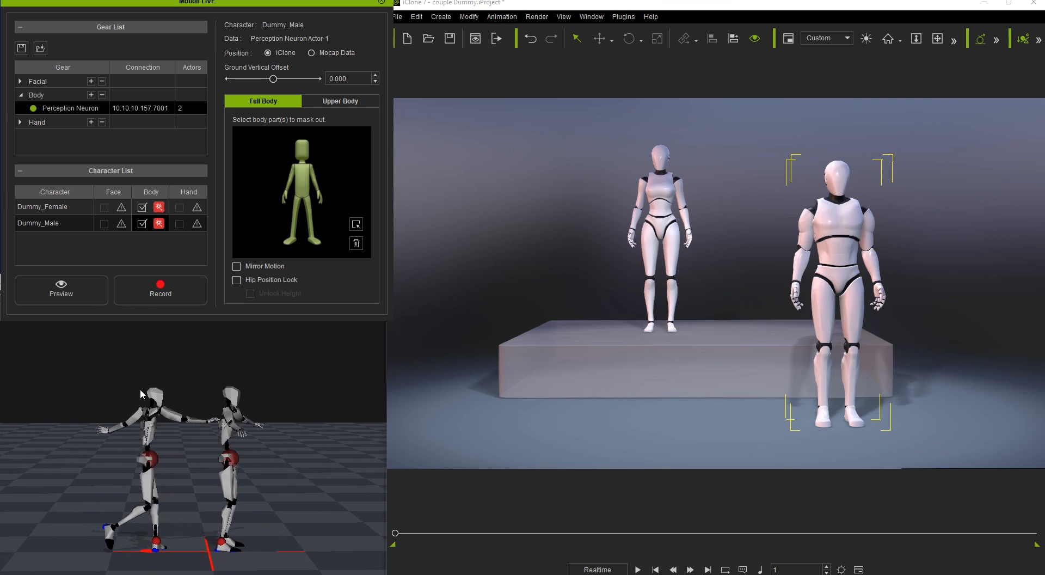
{"action": "left_click", "coordinate": [61, 290]}
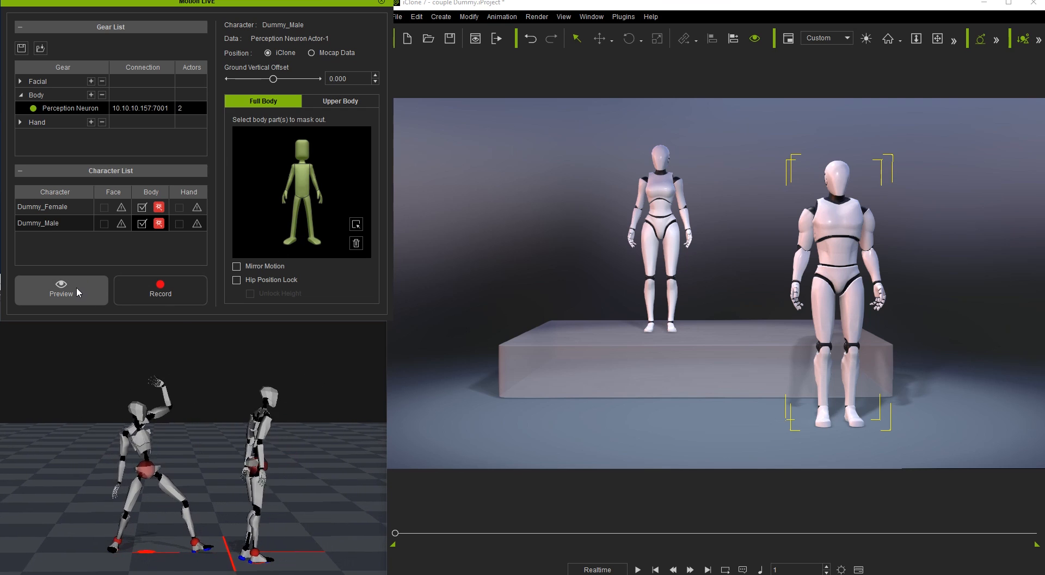
{"action": "left_click", "coordinate": [61, 290]}
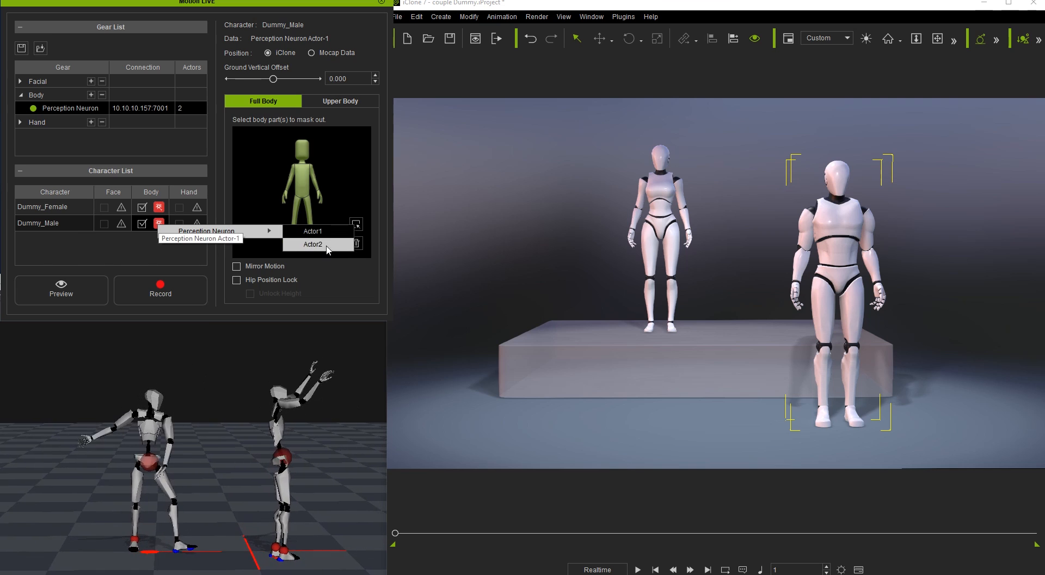
Step: Change Dummy_Male's body source to Actor2, keeping Dummy_Female on Actor1, and preview again
{"action": "left_click", "coordinate": [313, 244]}
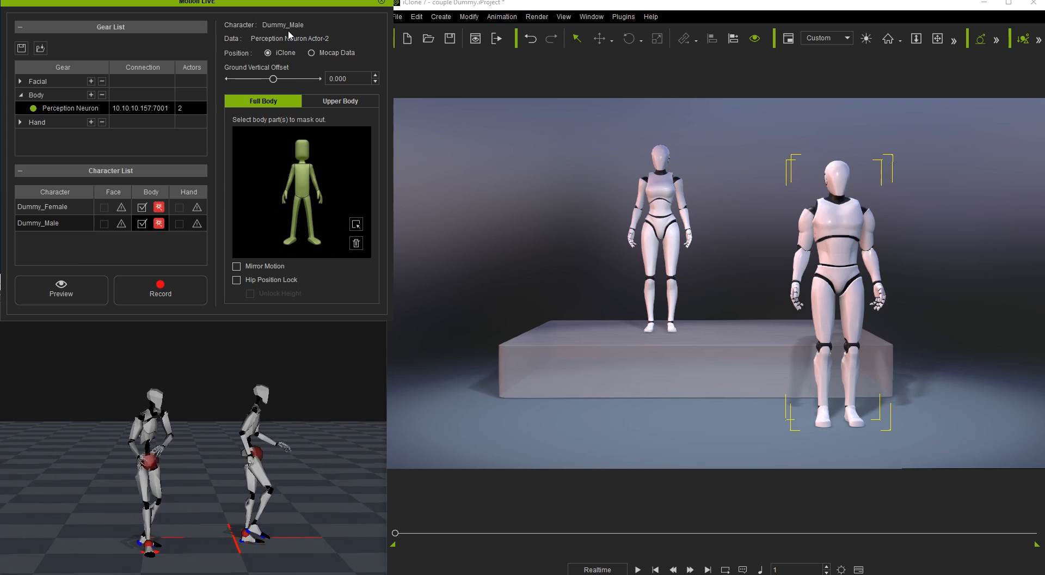
{"action": "left_click", "coordinate": [42, 207]}
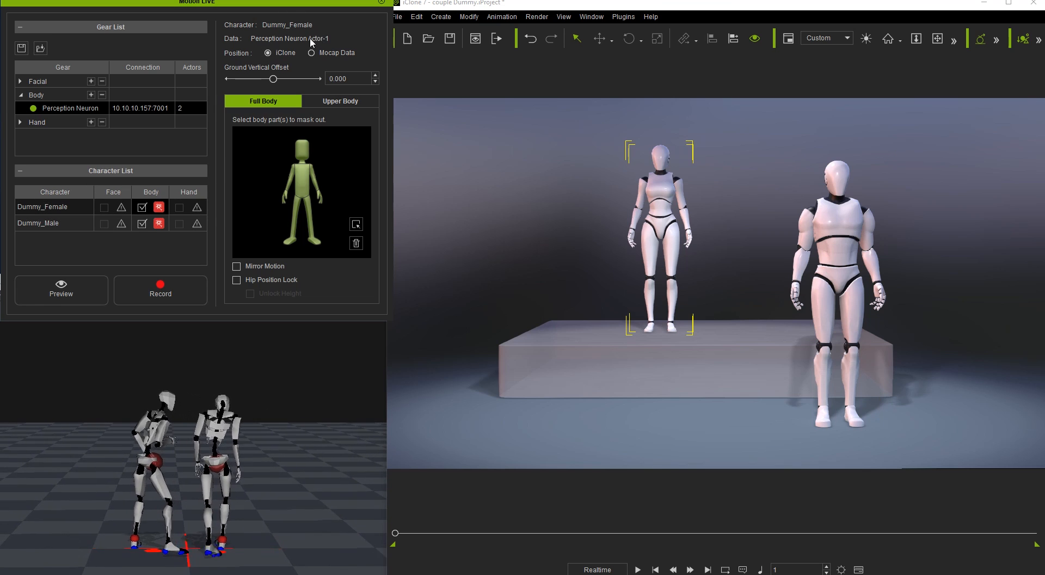
{"action": "left_click", "coordinate": [61, 290]}
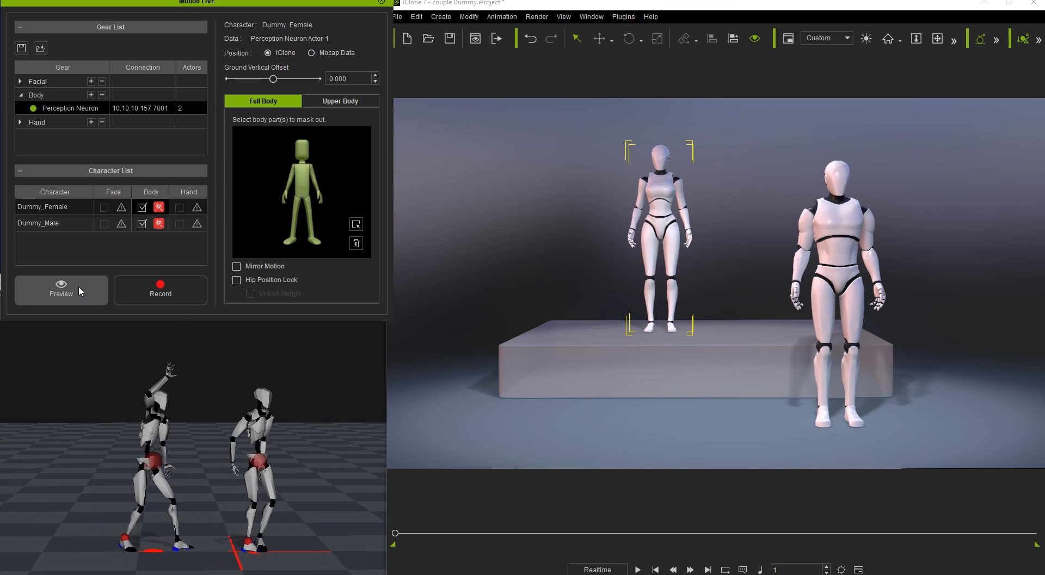
Step: Set Dummy_Female's Position to Mocap Data and run a live preview, stopping with Space
{"action": "left_click", "coordinate": [60, 290]}
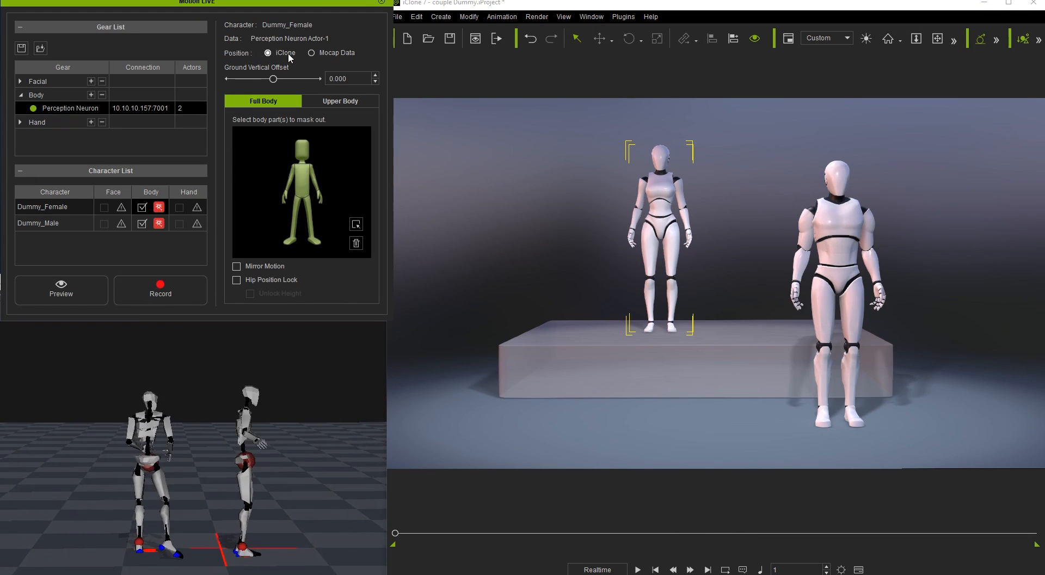
{"action": "left_click", "coordinate": [311, 53]}
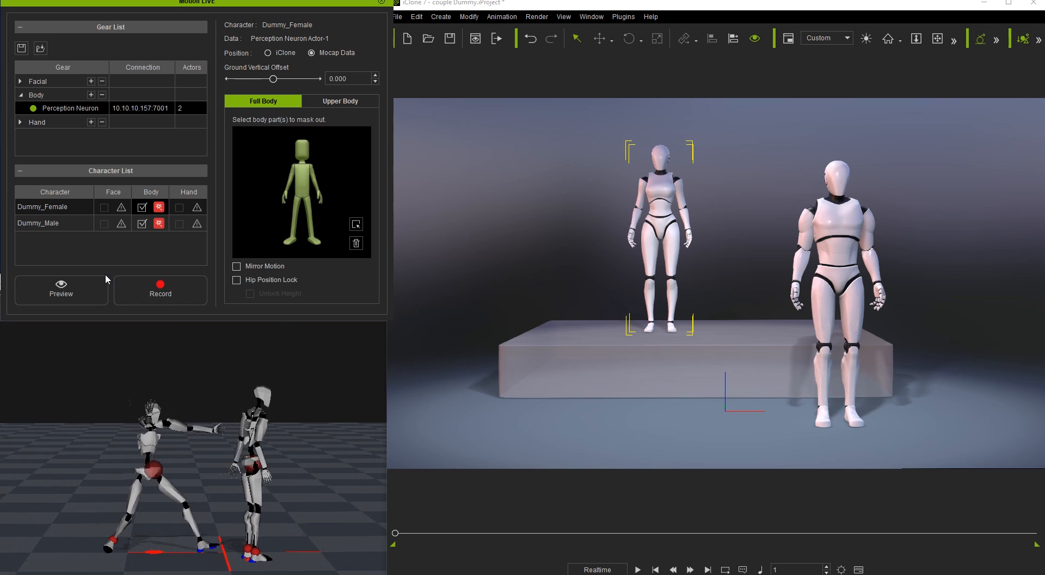
{"action": "left_click", "coordinate": [39, 223]}
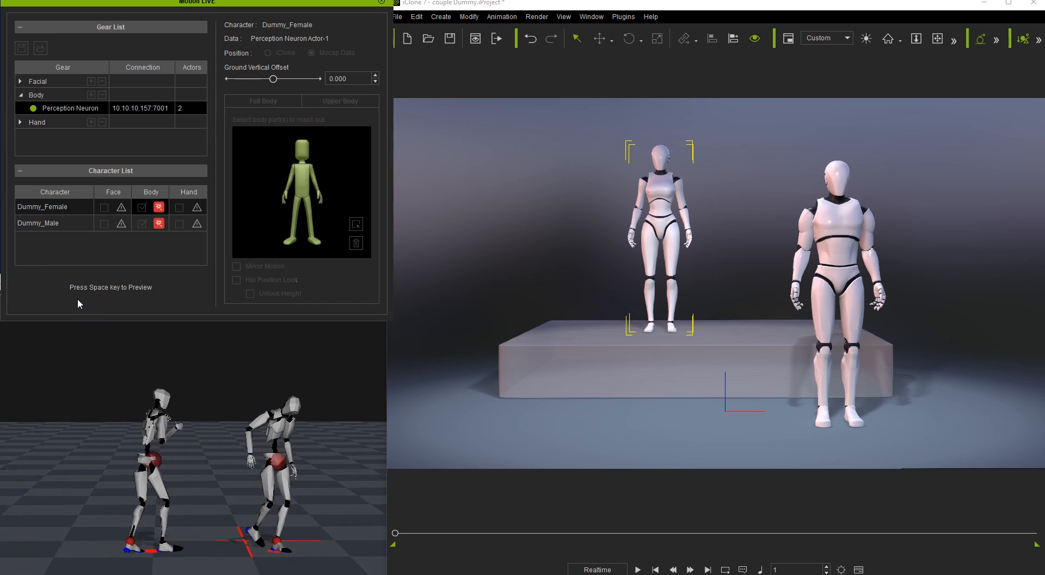
{"action": "key", "text": "space"}
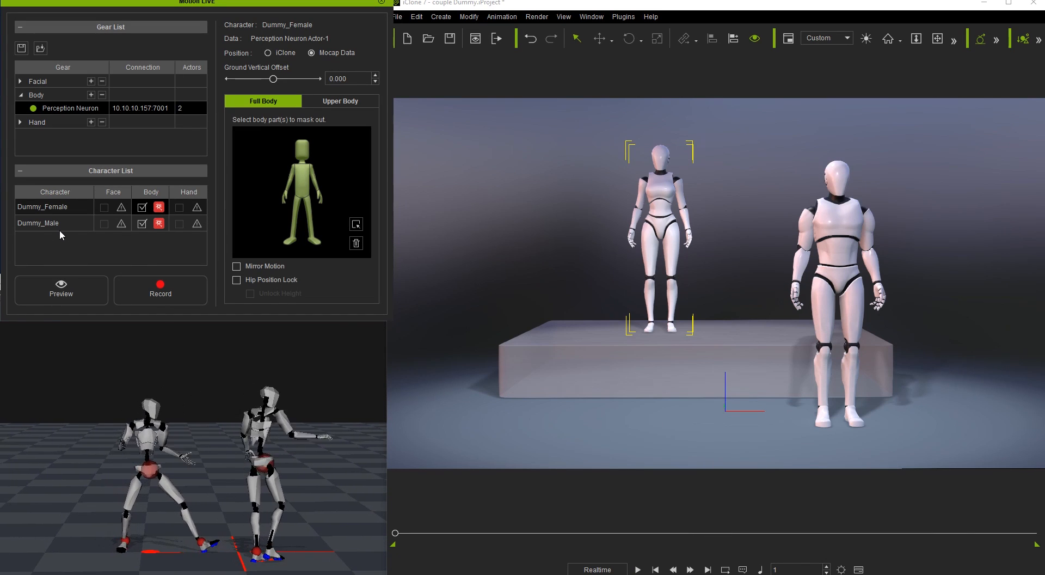
Step: Set Dummy_Male's Position to Mocap Data as well and preview both dummies live
{"action": "left_click", "coordinate": [38, 223]}
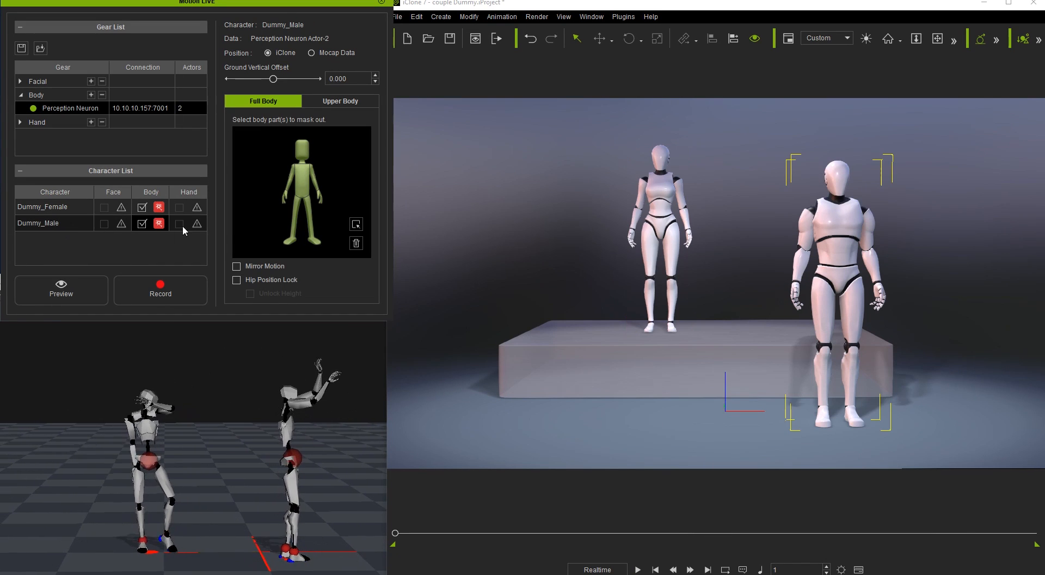
{"action": "left_click", "coordinate": [311, 52]}
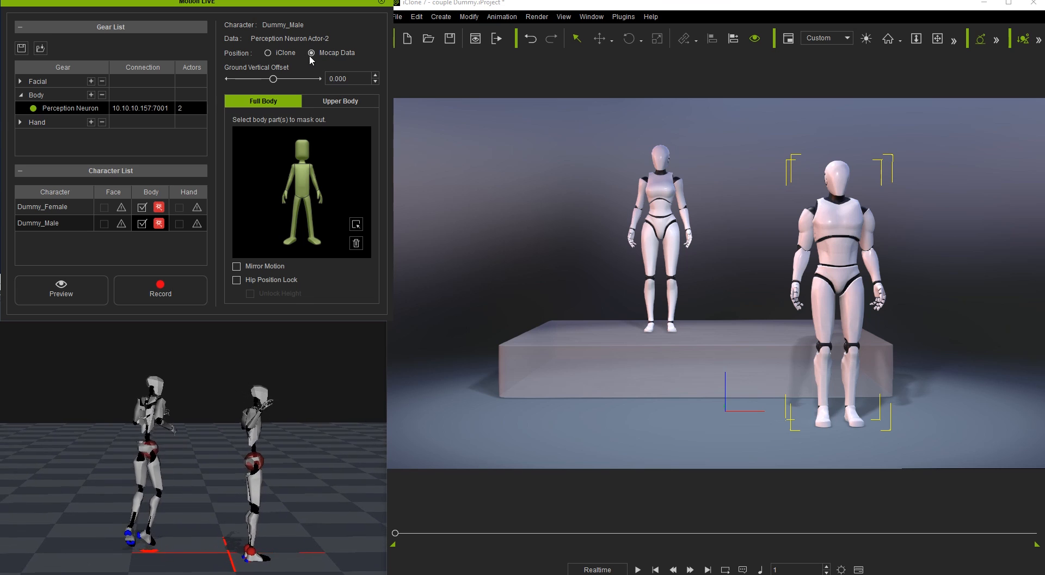
{"action": "left_click", "coordinate": [54, 207]}
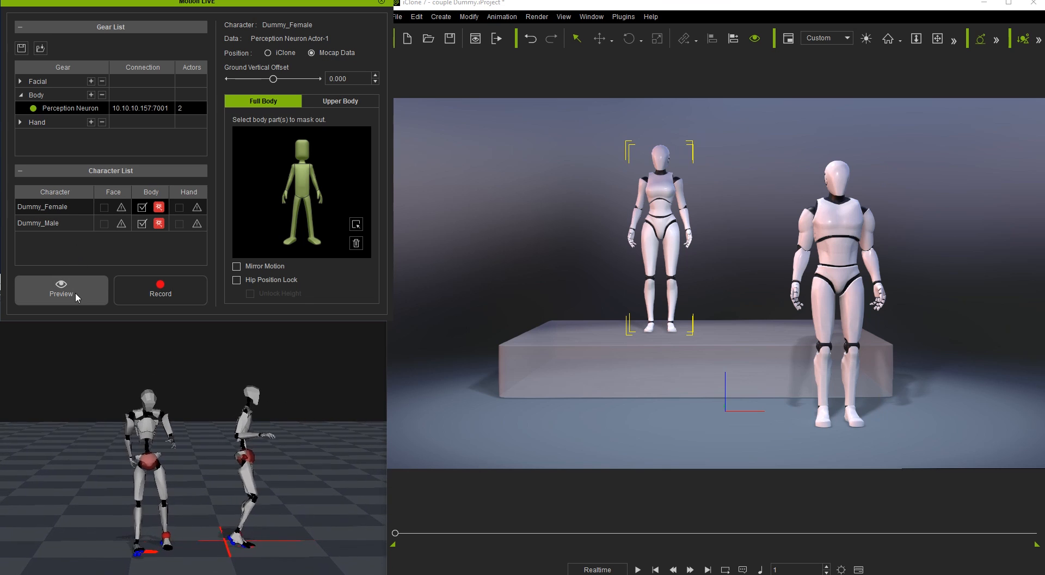
{"action": "left_click", "coordinate": [61, 290]}
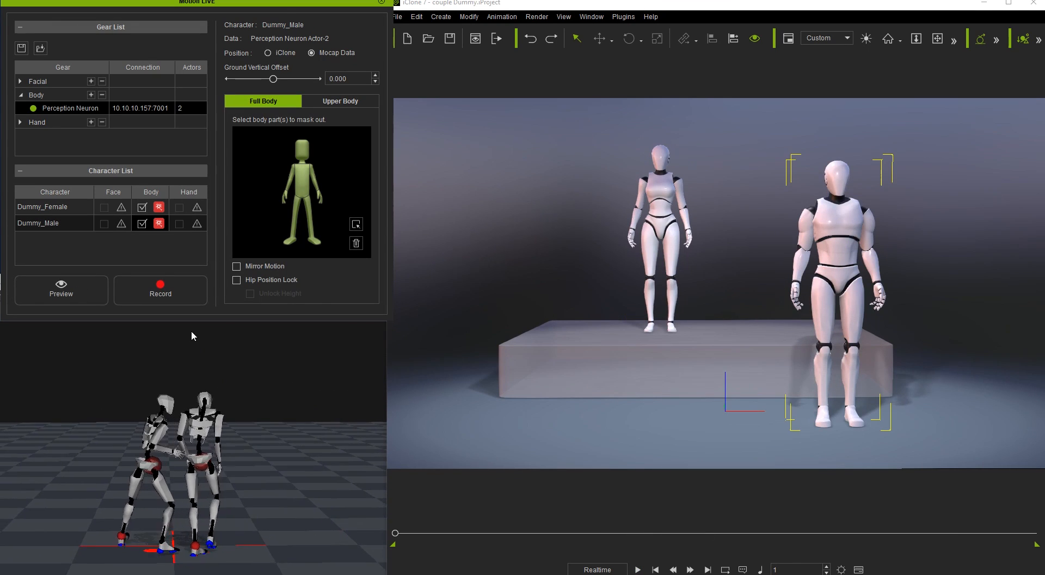
Step: Record the two actors' performance as motion clips, then play them back from the Timeline
{"action": "left_click", "coordinate": [160, 289]}
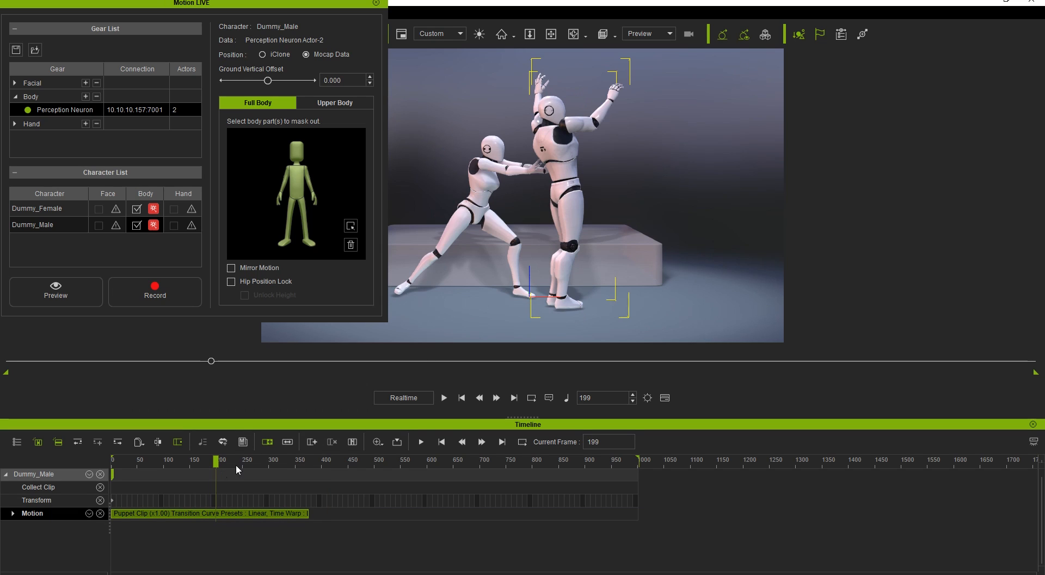
{"action": "left_click", "coordinate": [441, 440]}
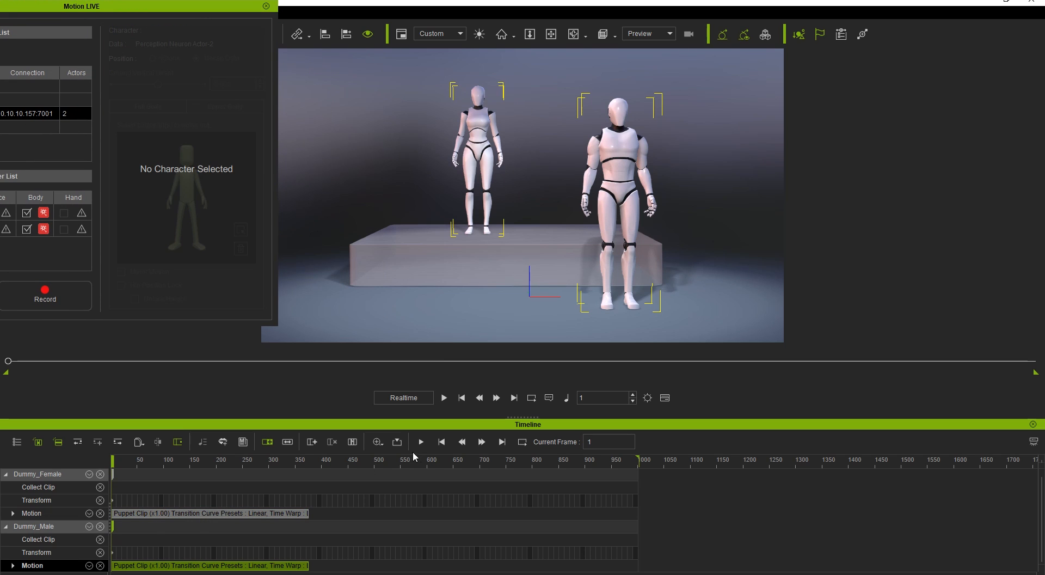
{"action": "left_click", "coordinate": [420, 440]}
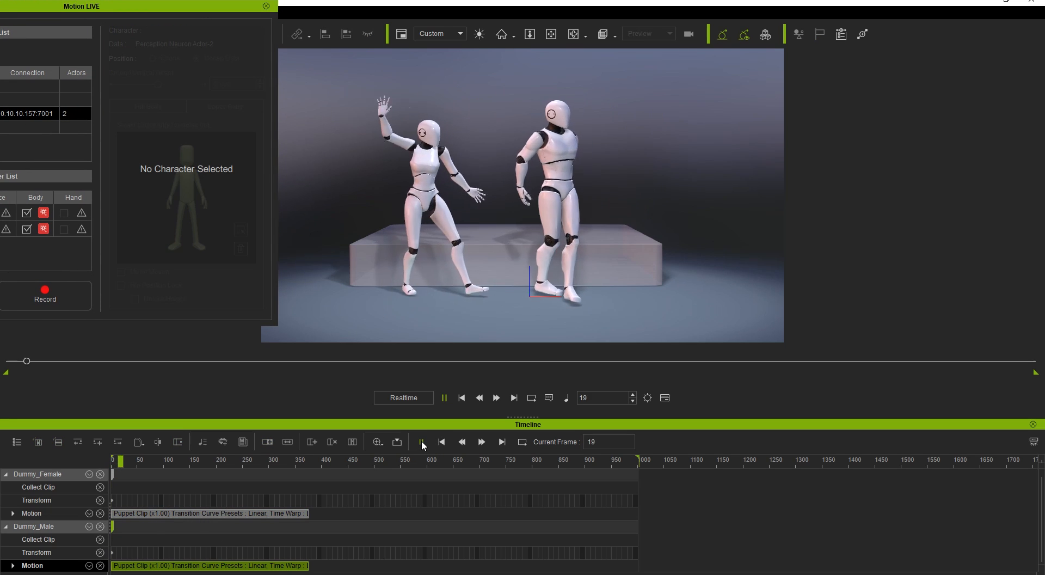